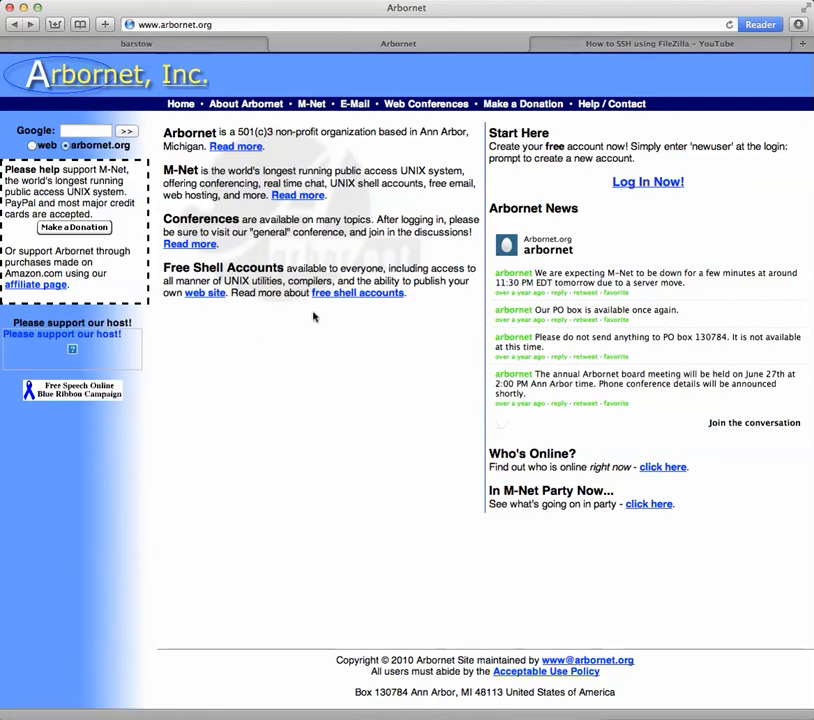
mouse_move(644, 184)
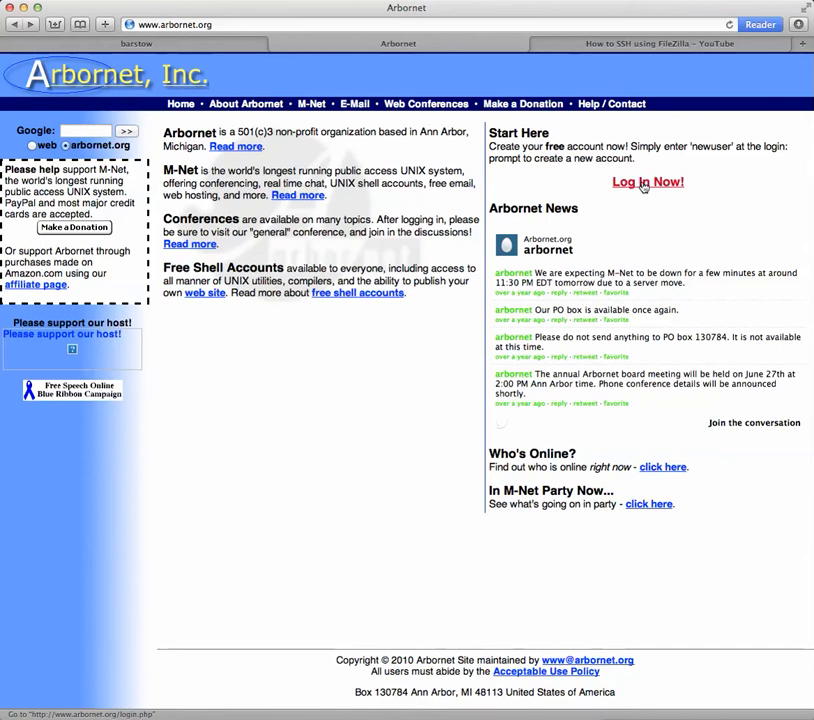
Follow the Log In Now! link to reach Arbornet's M-Net login options page
click(644, 182)
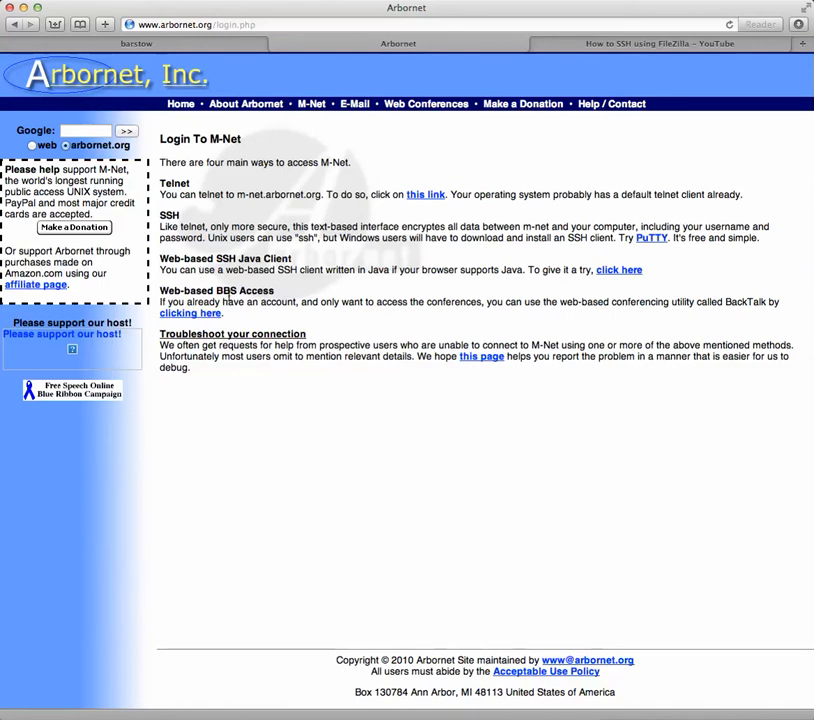
mouse_move(426, 200)
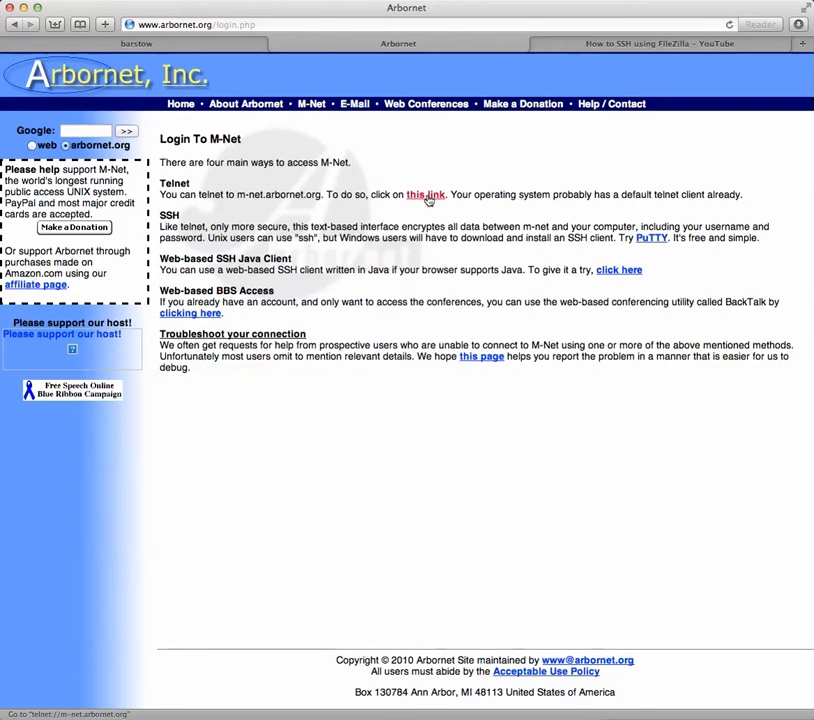
Launch the telnet link to m-net.arbornet.org and allow Terminal to open the connection
click(424, 194)
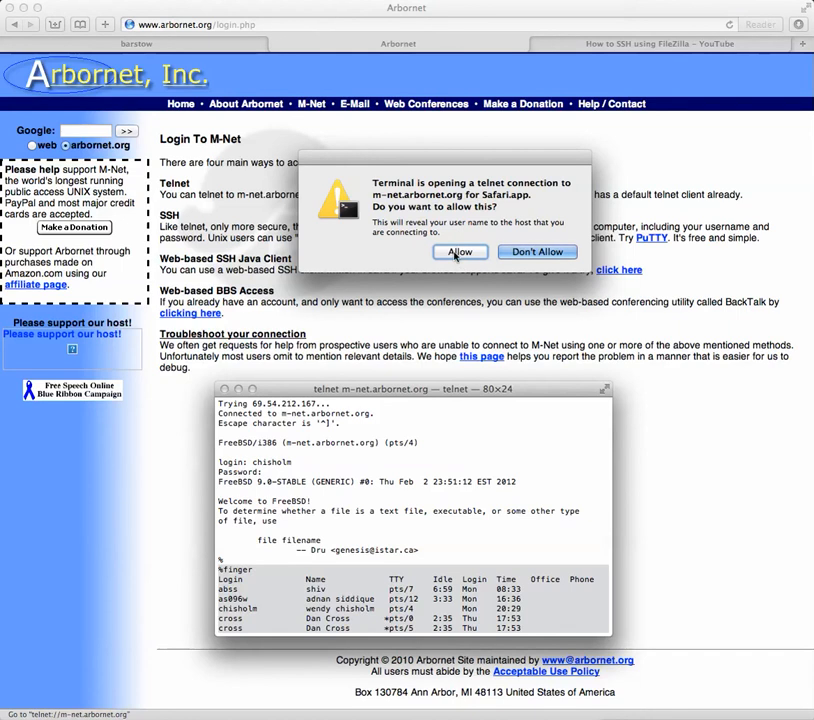
click(460, 252)
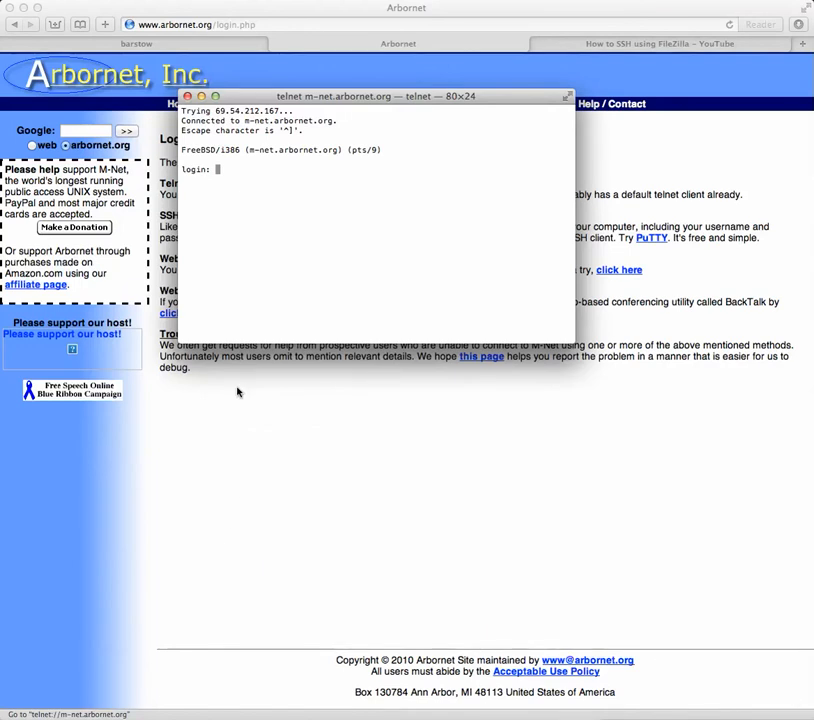
text(newu)
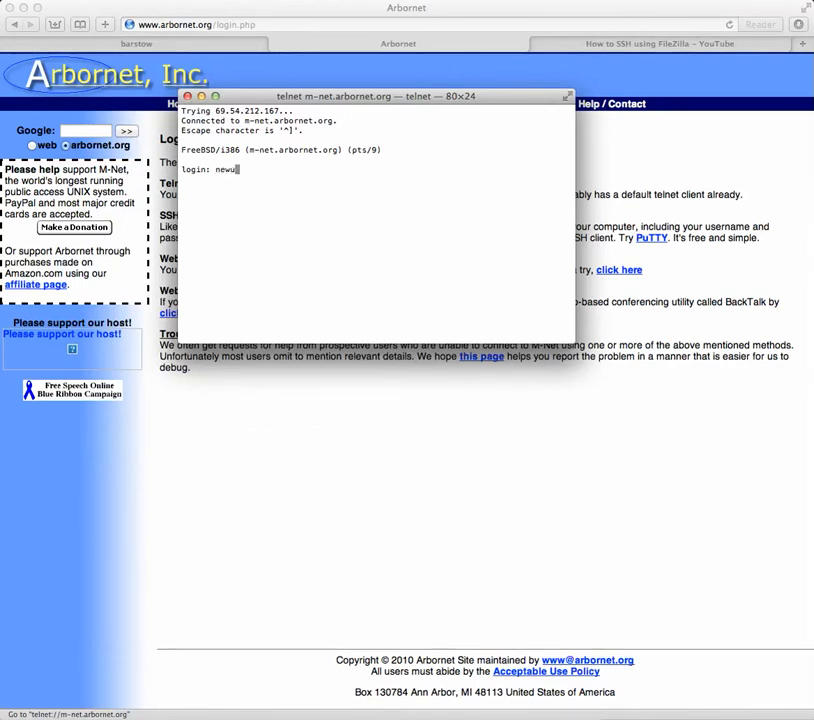
text(ser)
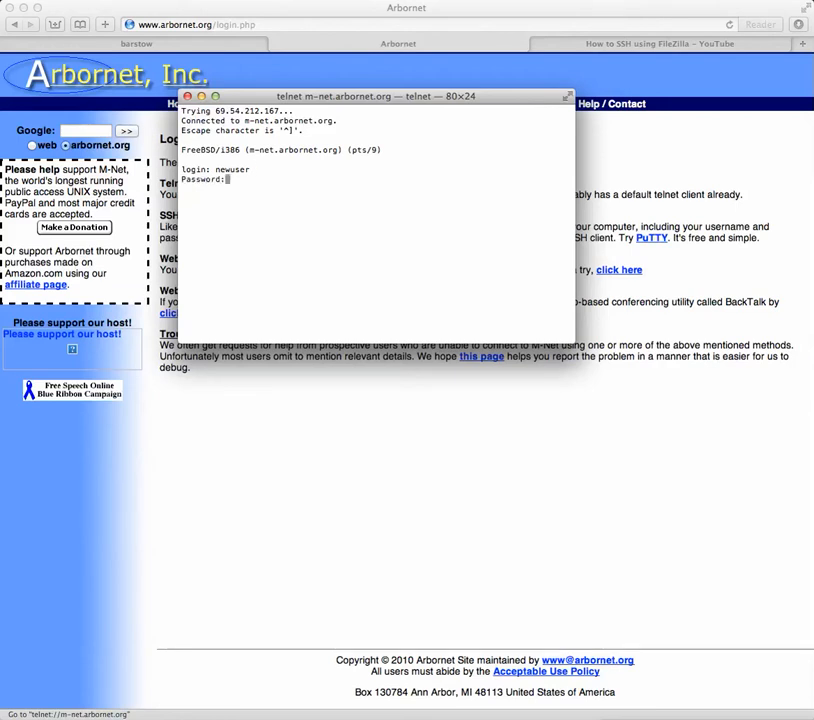
key(enter)
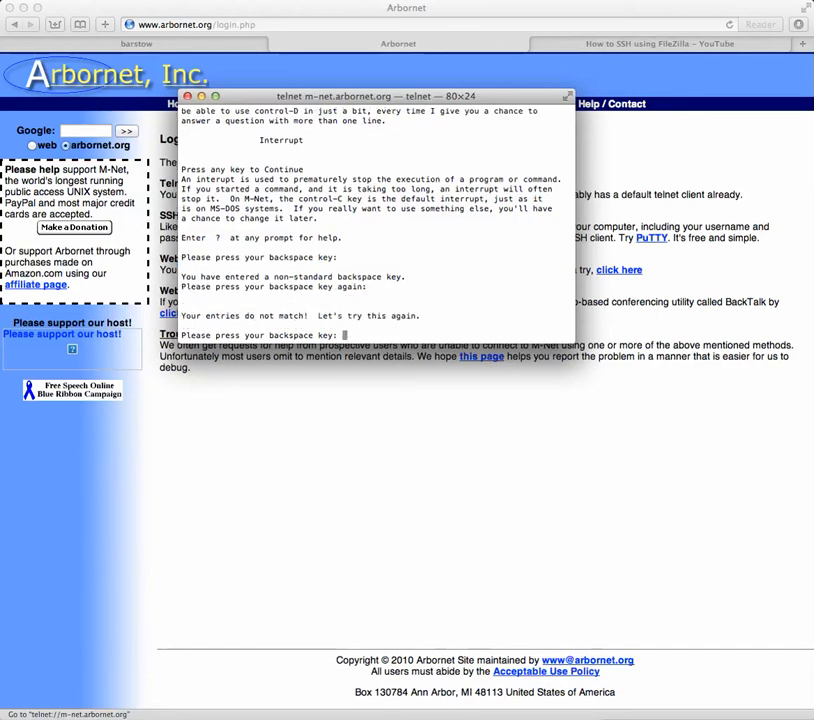
mouse_move(472, 284)
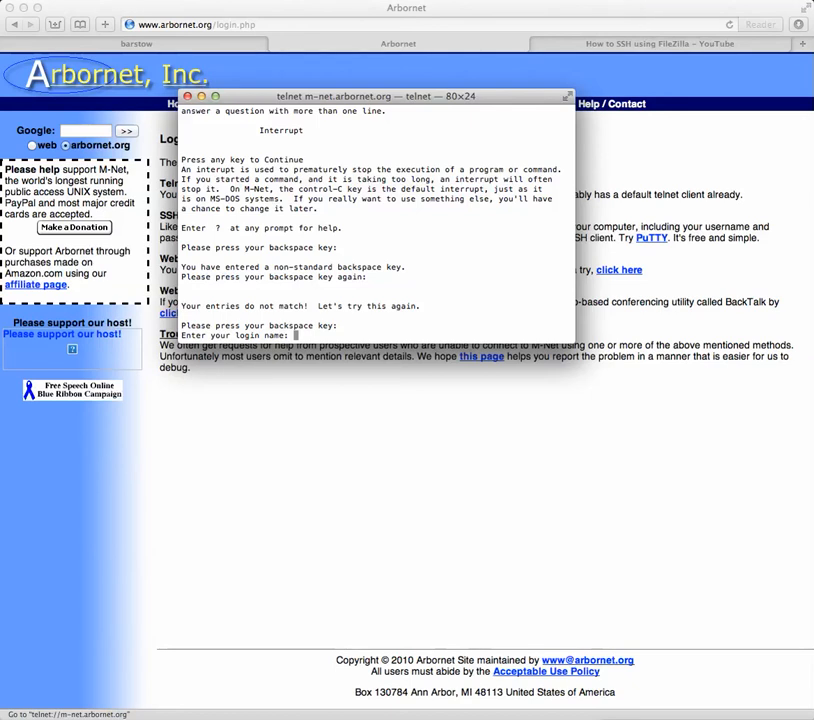
text(jo)
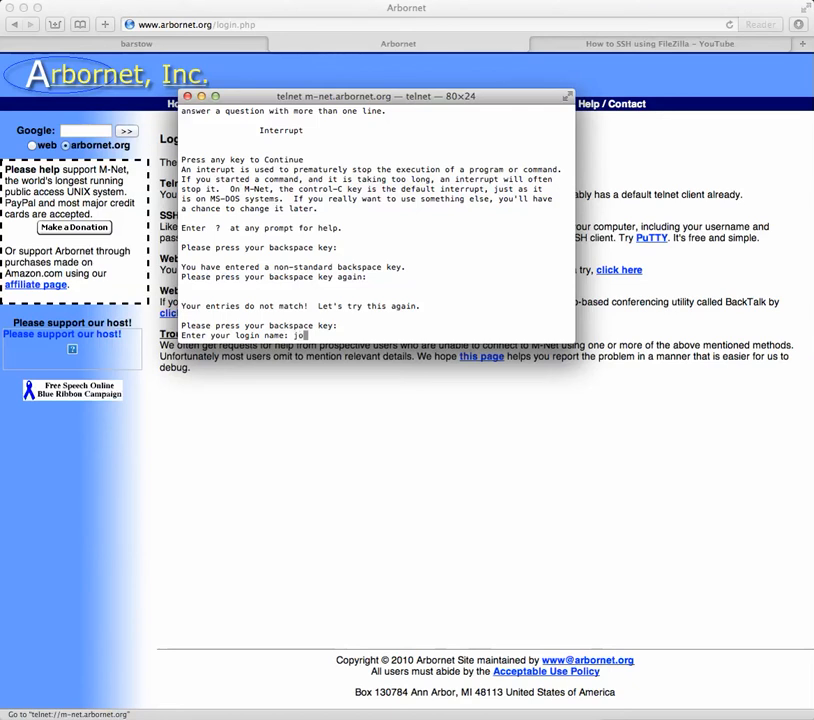
text(ed)
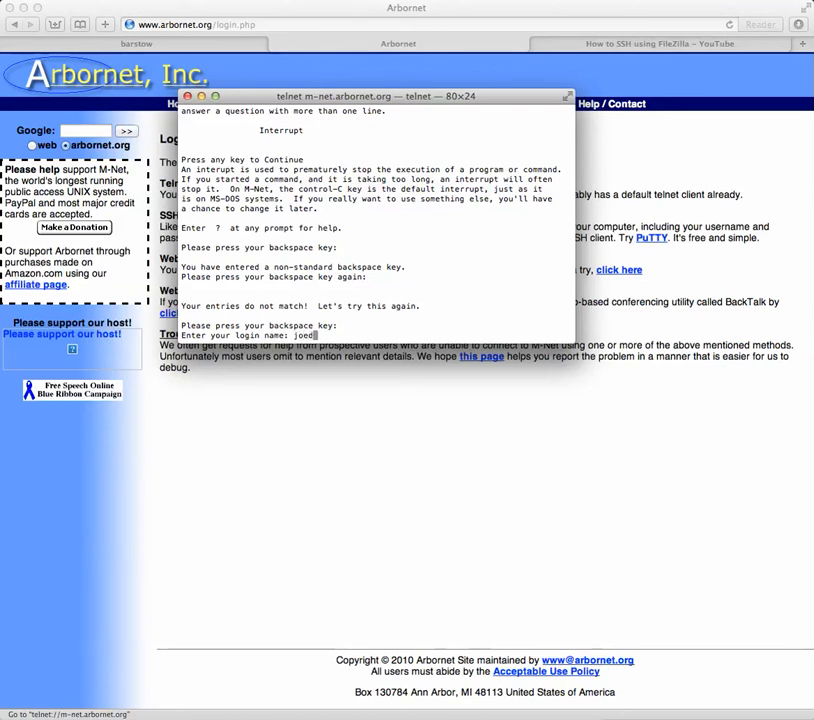
text(avis)
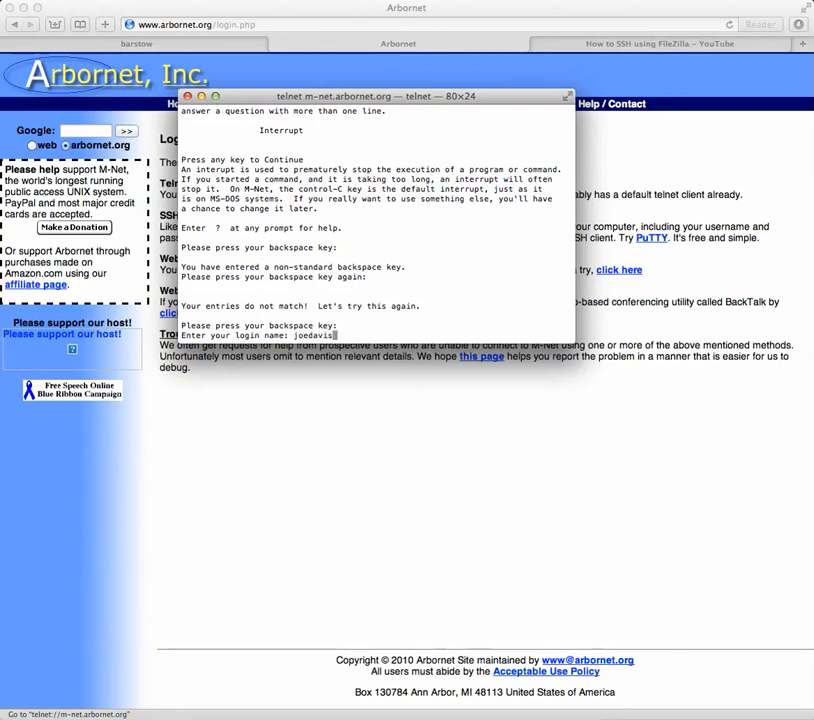
key(Return)
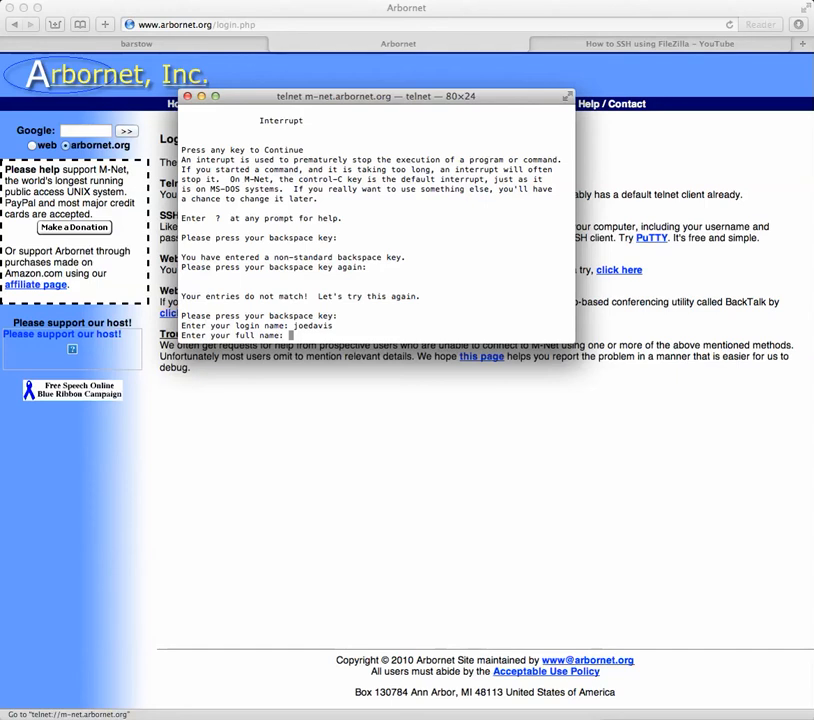
Enter the full name and a password, retyping it after the mismatch warning until accepted
text(davis123)
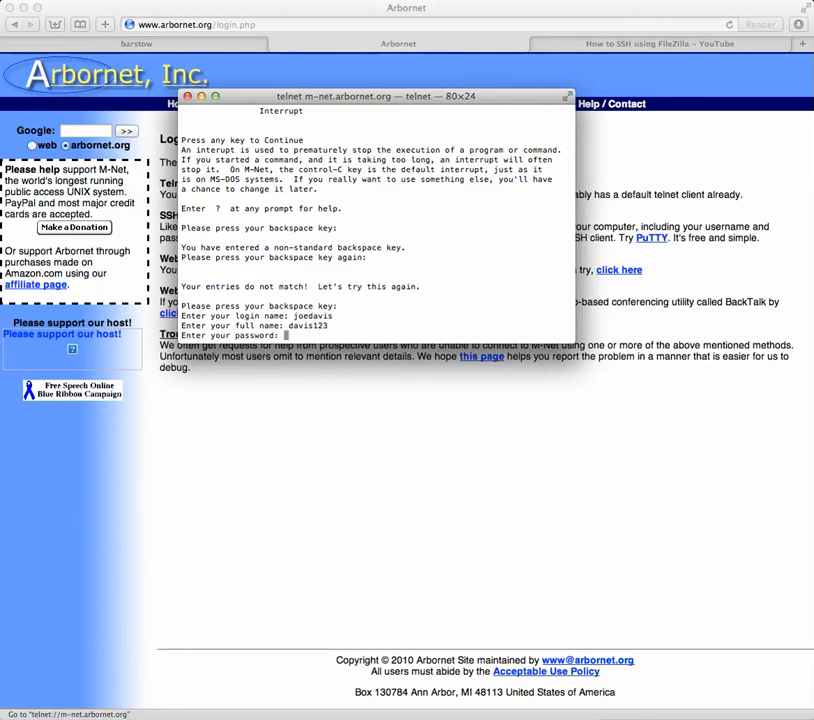
text(**)
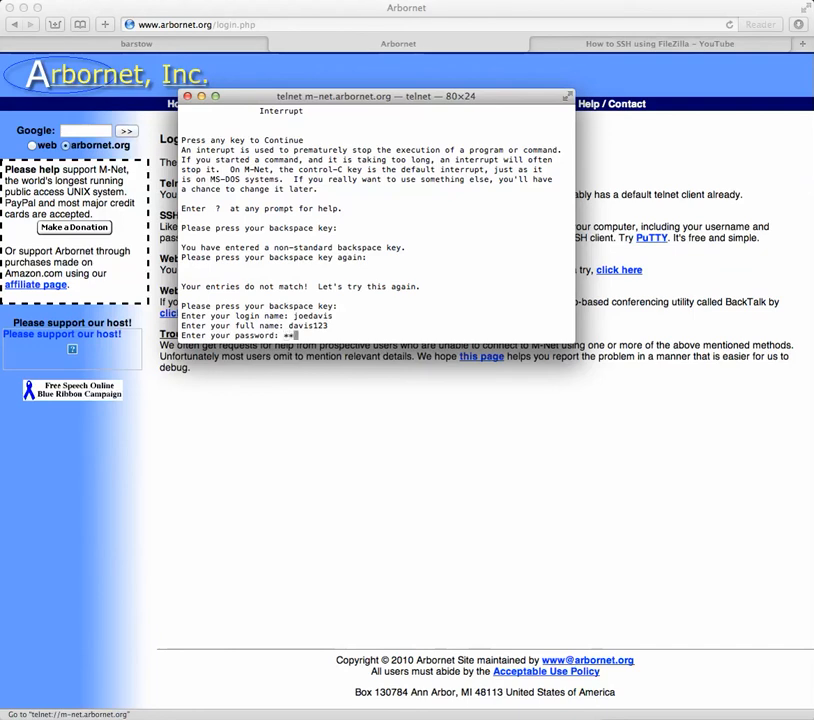
text(*)
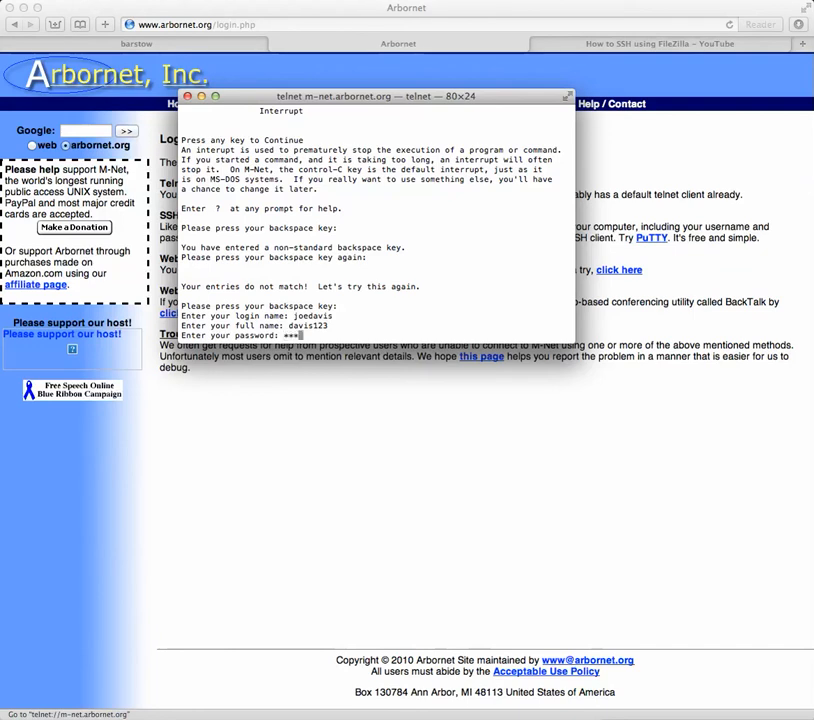
text(***)
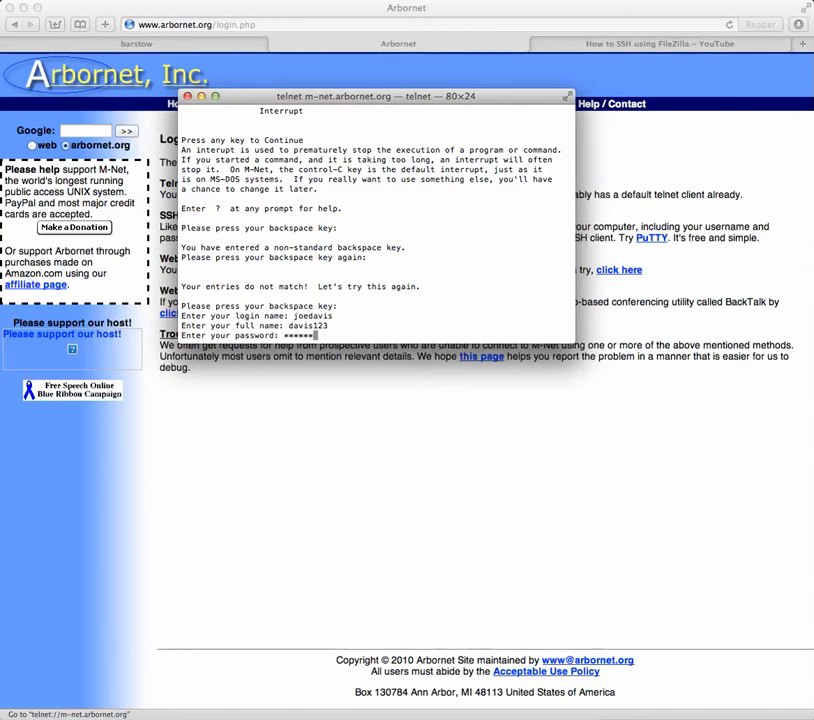
key(Return)
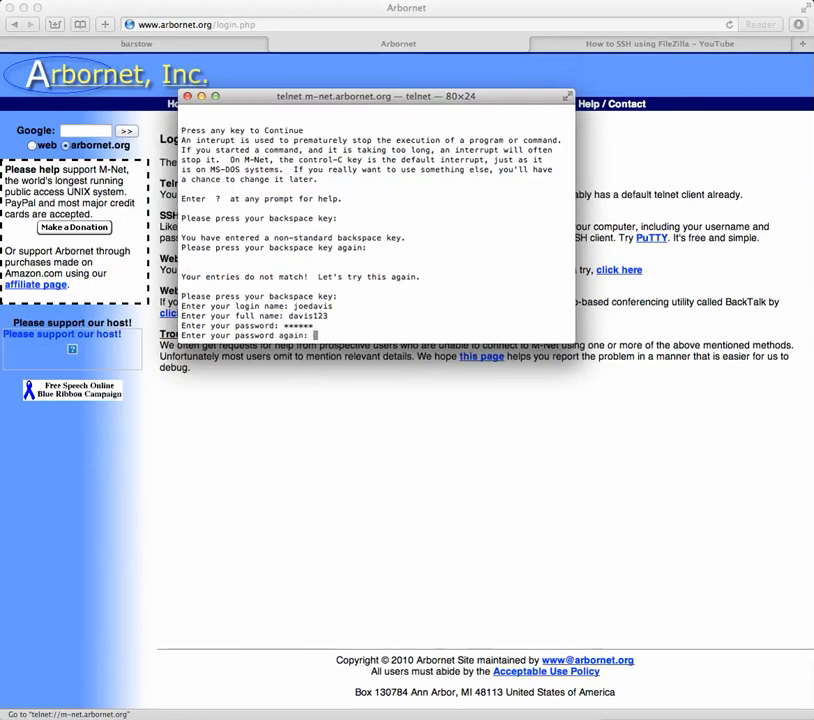
text(**)
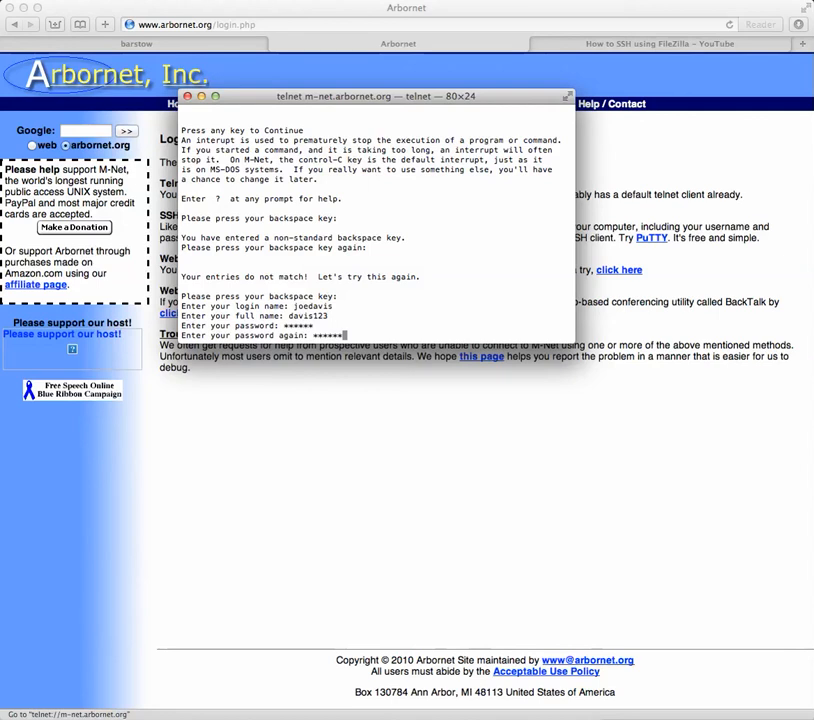
key(Return)
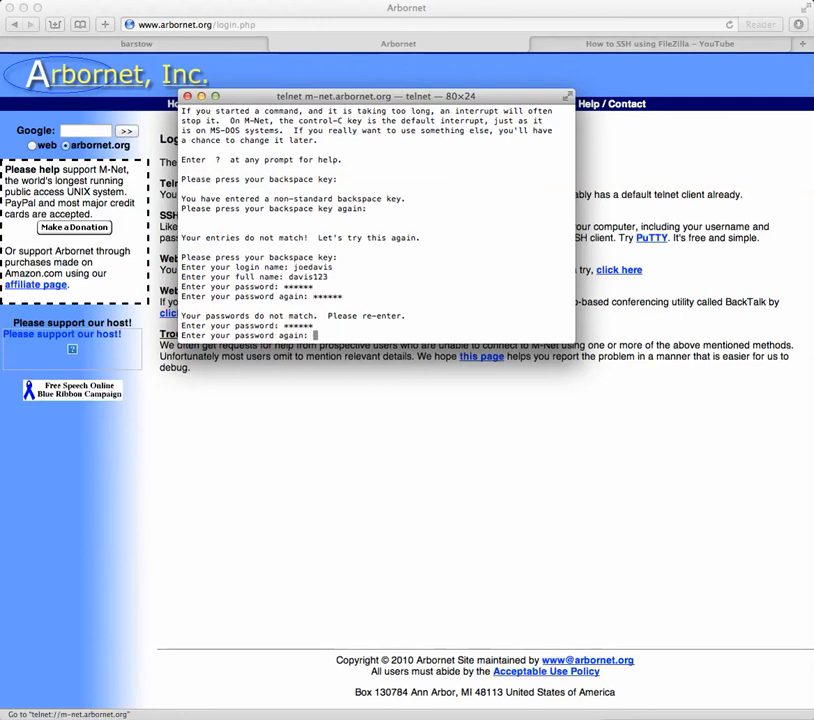
text(**)
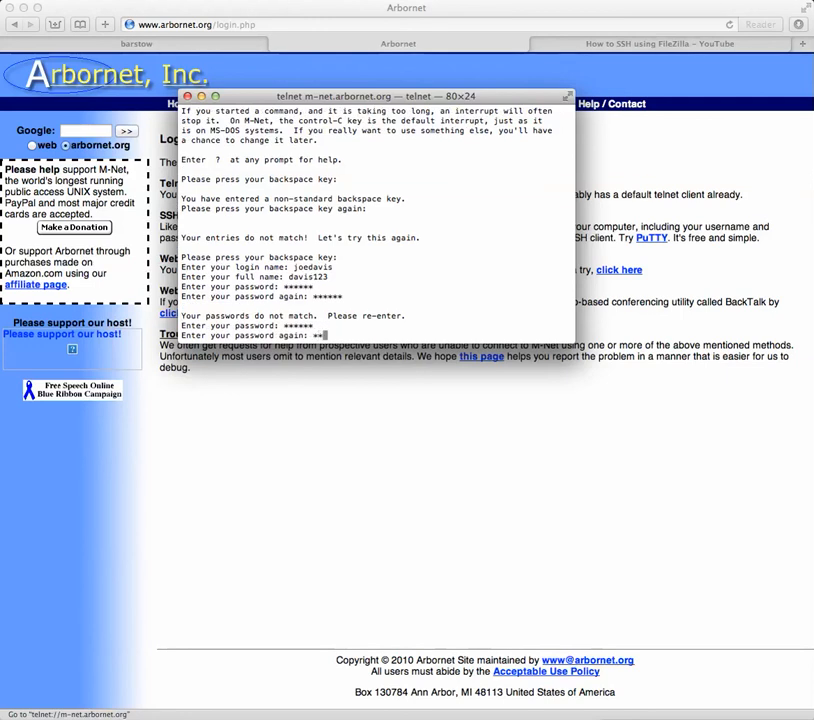
key(Return)
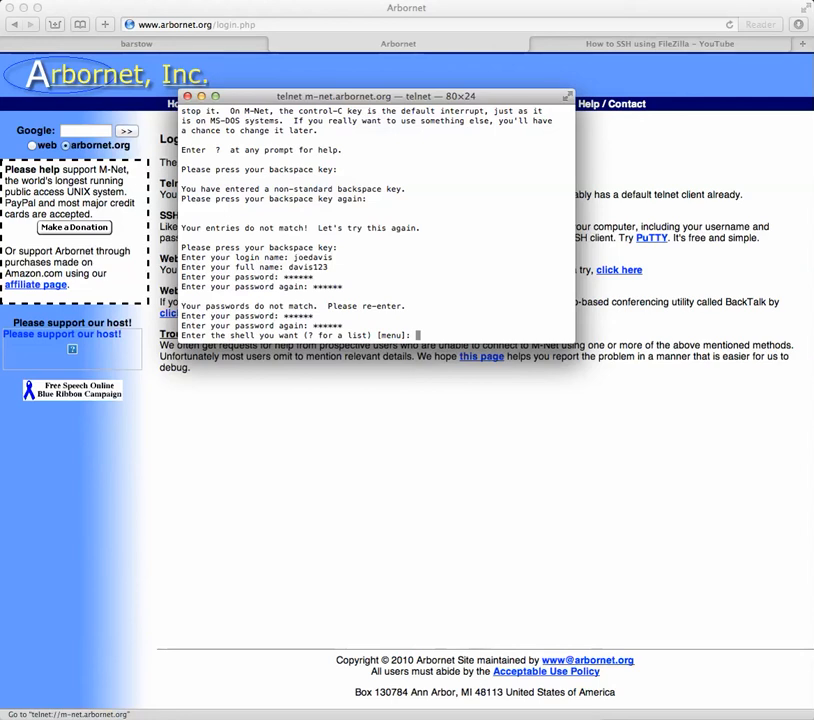
List the available shells, choose csh, then choose pico as the editor
key(Return)
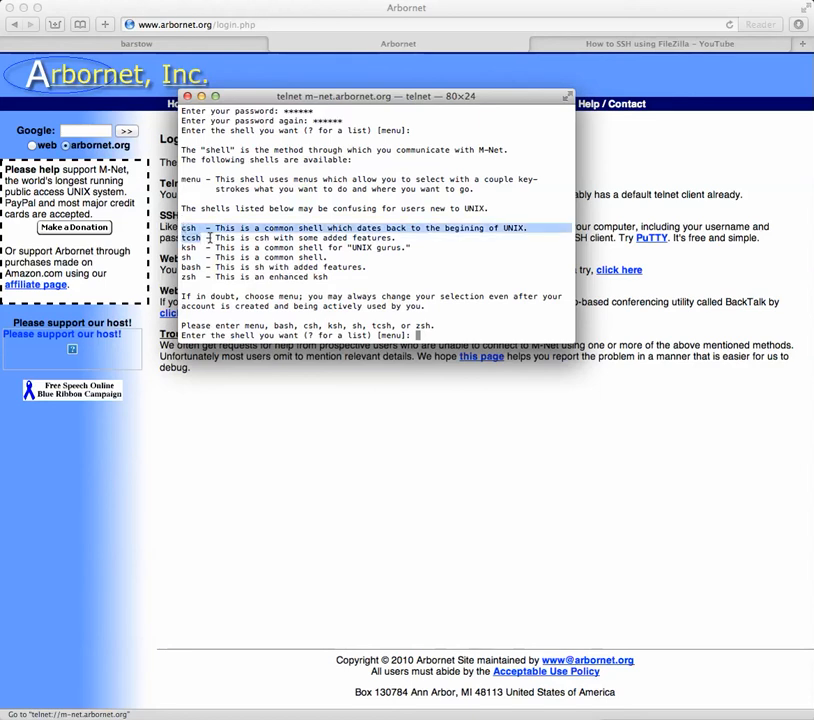
drag(184, 228, 350, 276)
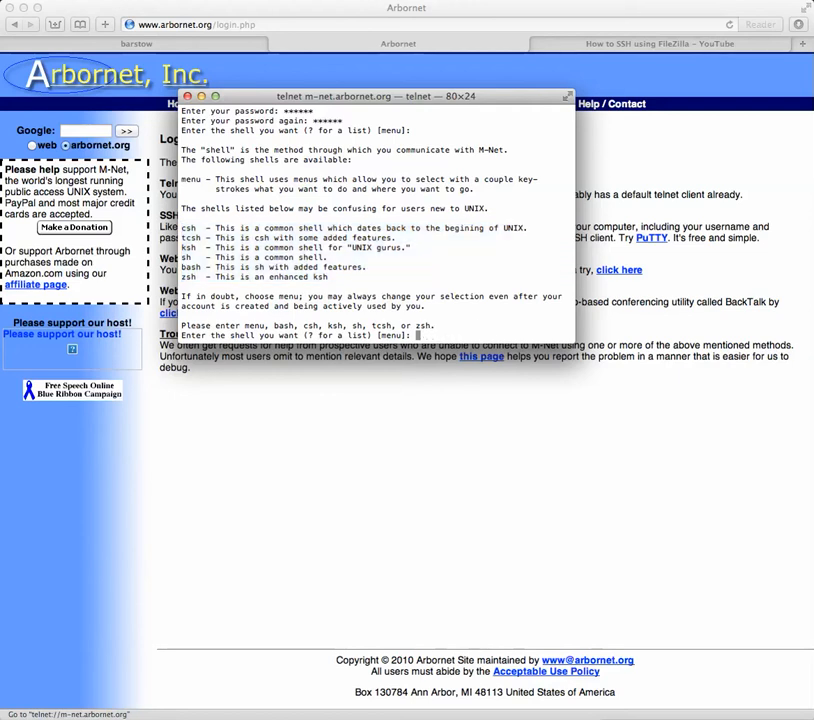
text(csh)
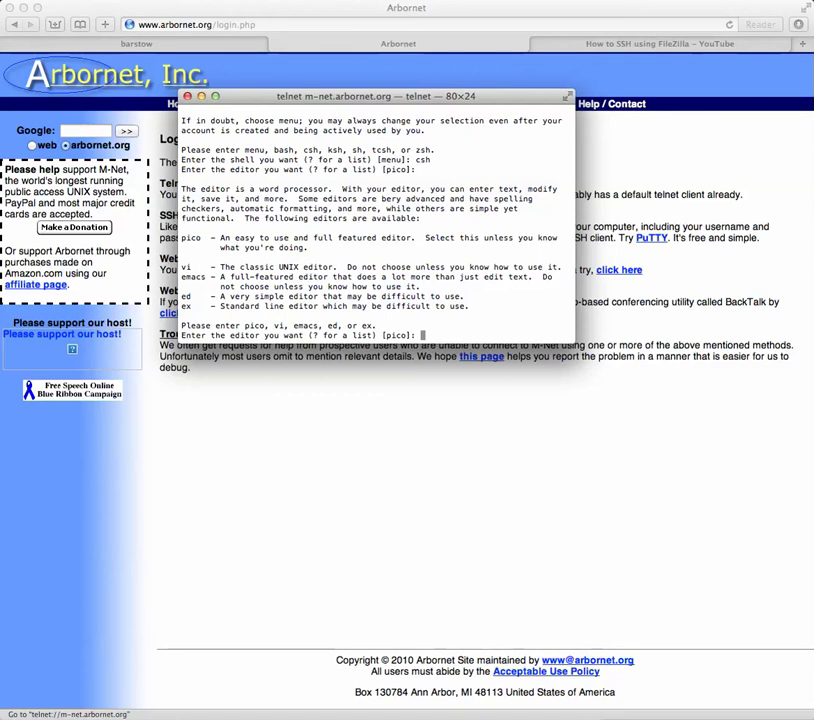
text(pico)
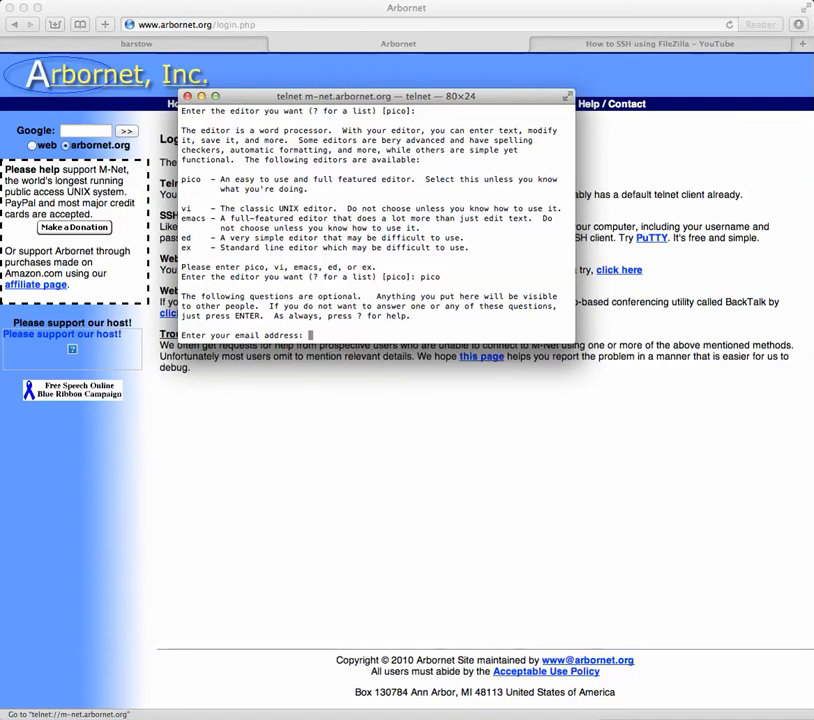
Leave the email address blank to reach the Verify Information summary
key(Return)
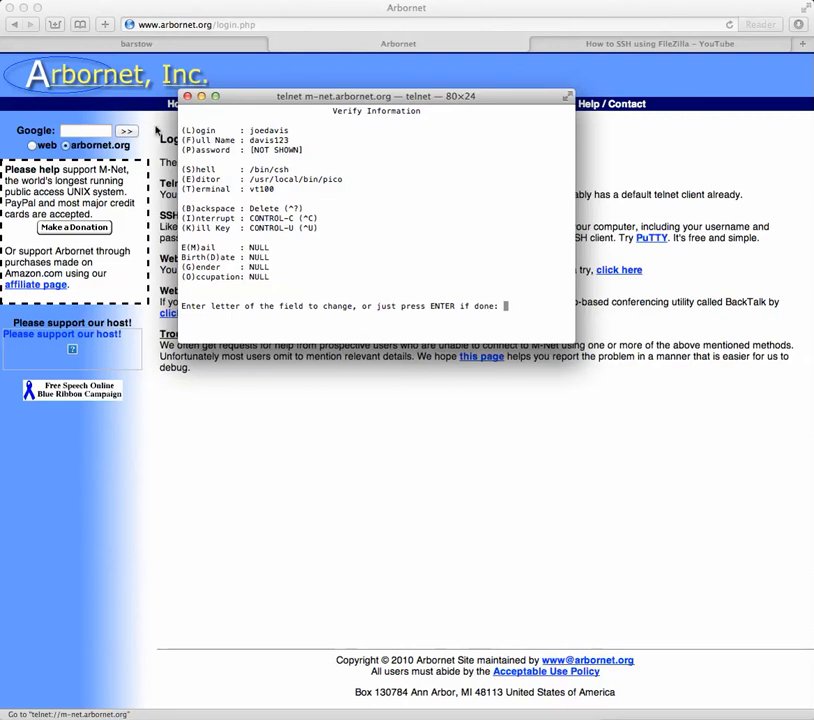
mouse_move(406, 234)
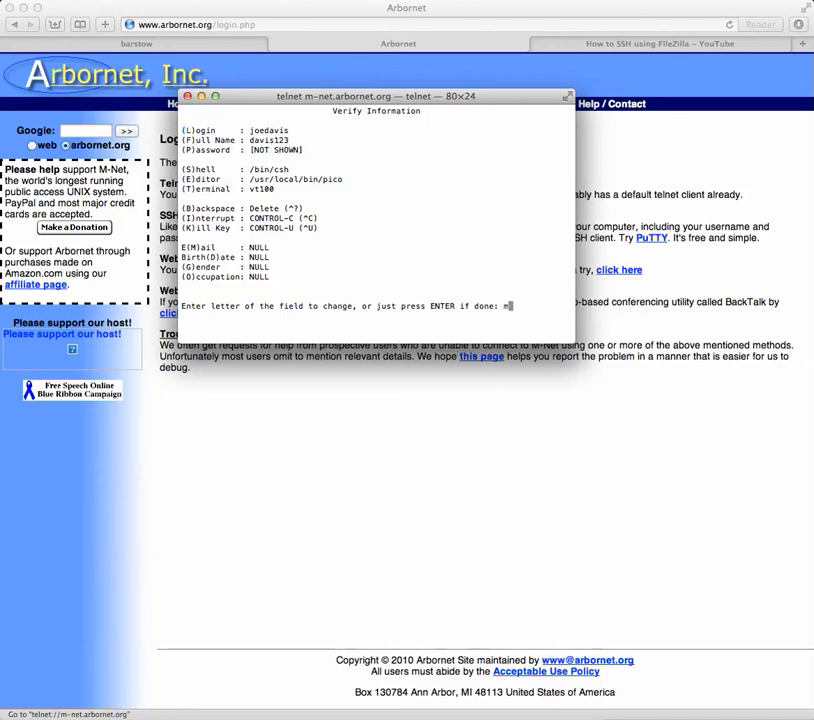
Select the email field (m) from the summary and leave it empty again
text(m)
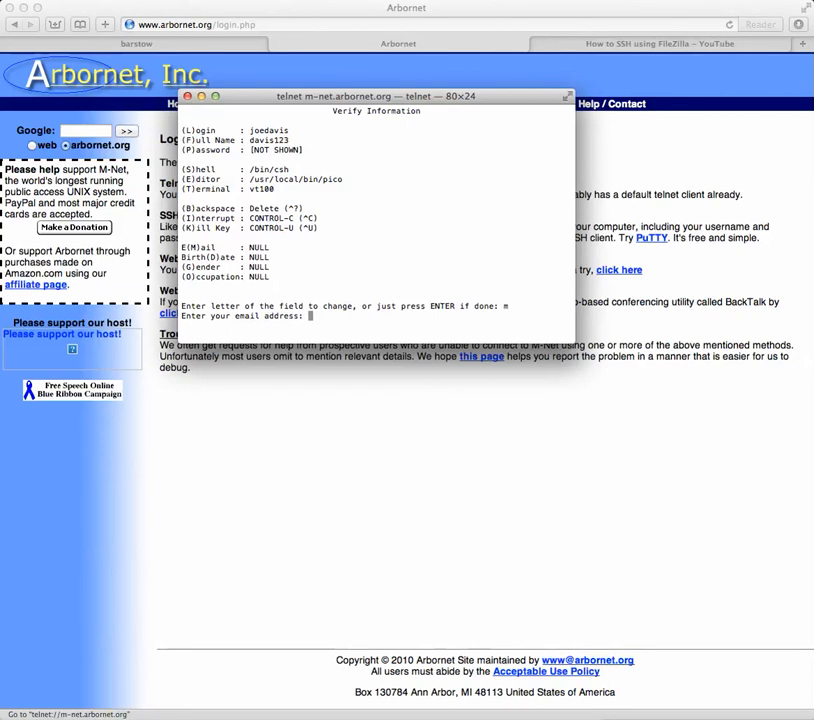
key(Return)
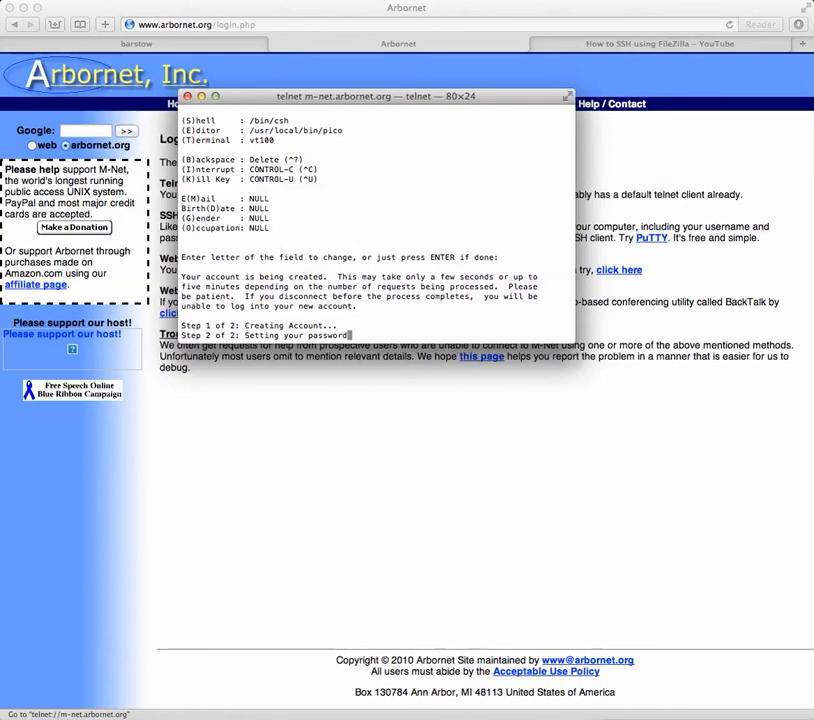
Accept the reviewed details so M-Net creates the account and closes the connection
key(Return)
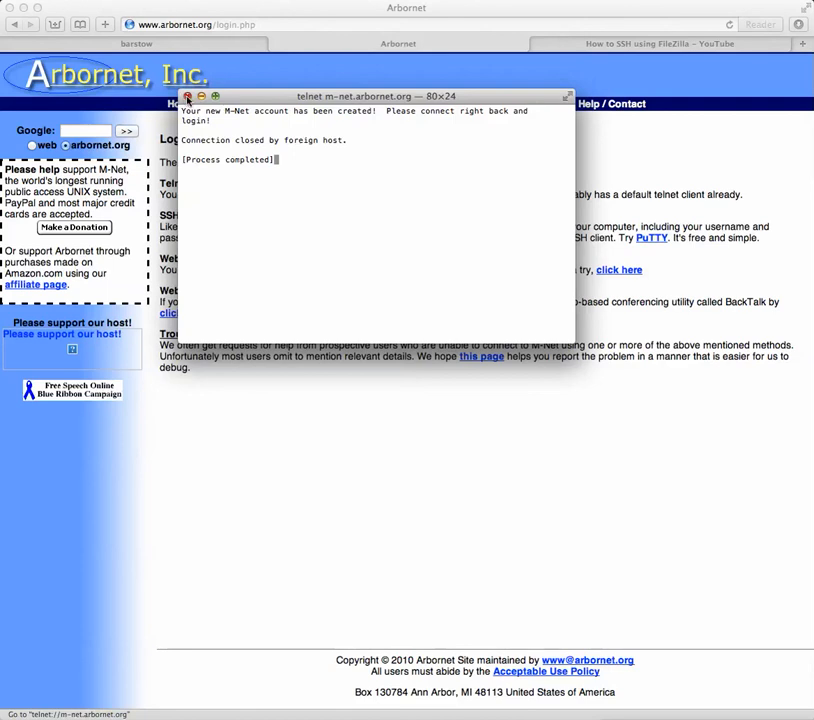
Close the old session and open a fresh telnet connection to M-Net from the Arbornet login page
click(192, 96)
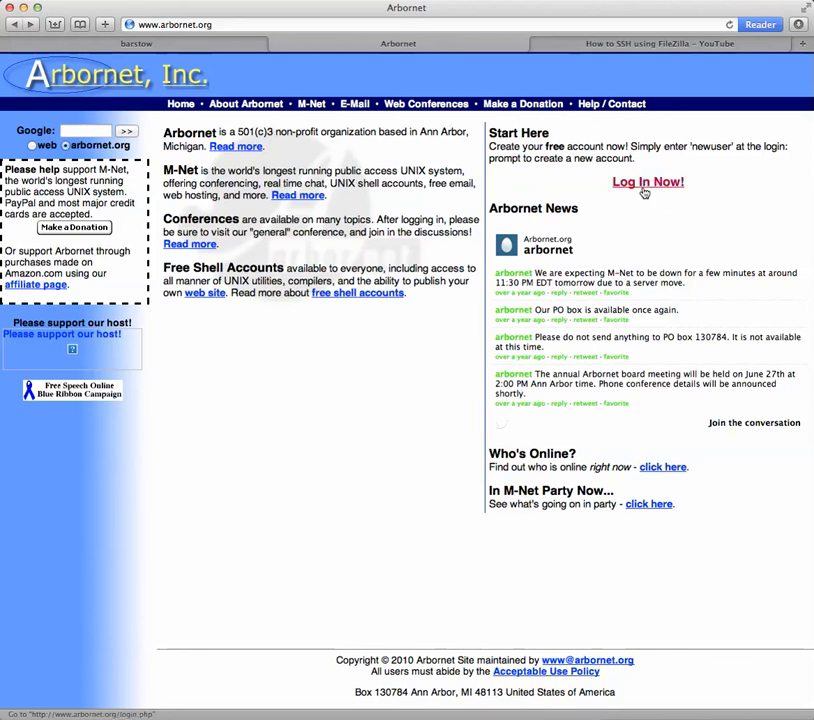
mouse_move(644, 192)
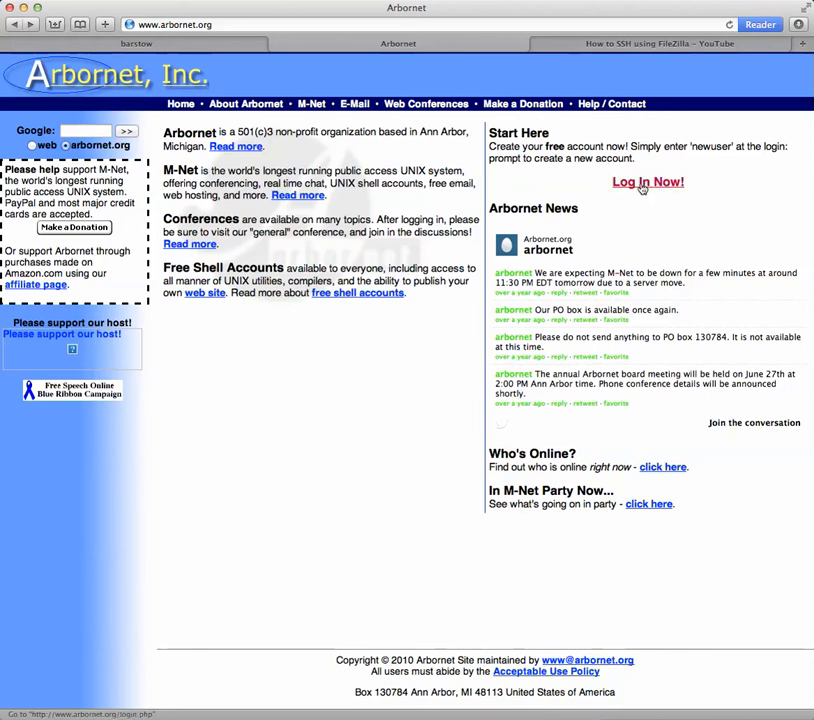
click(648, 184)
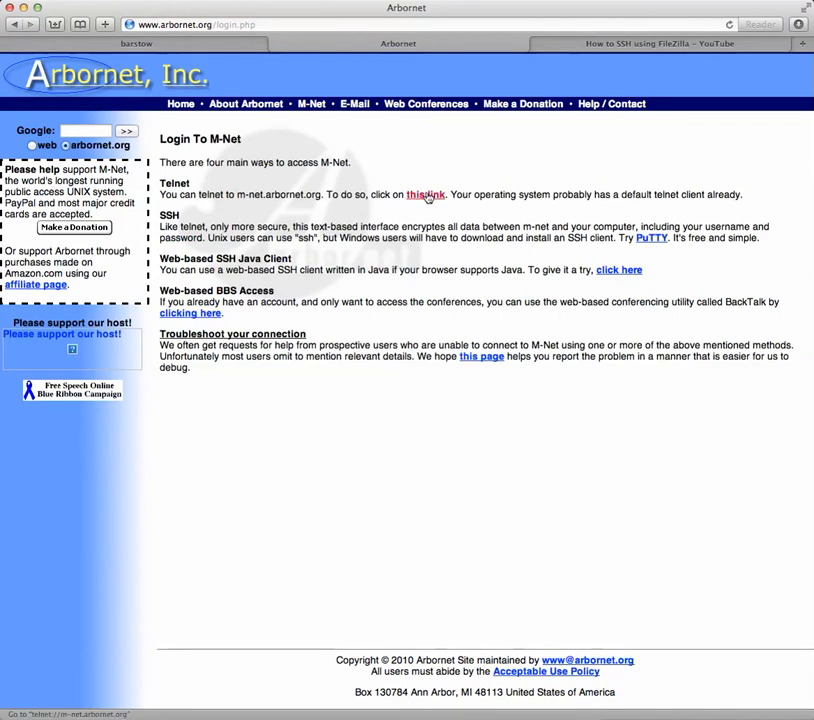
click(424, 194)
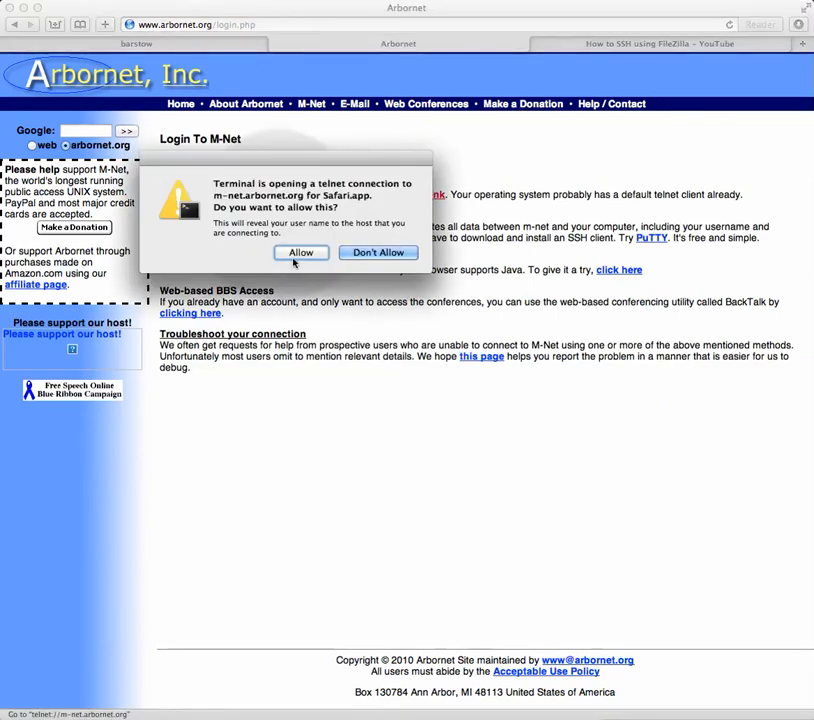
click(300, 252)
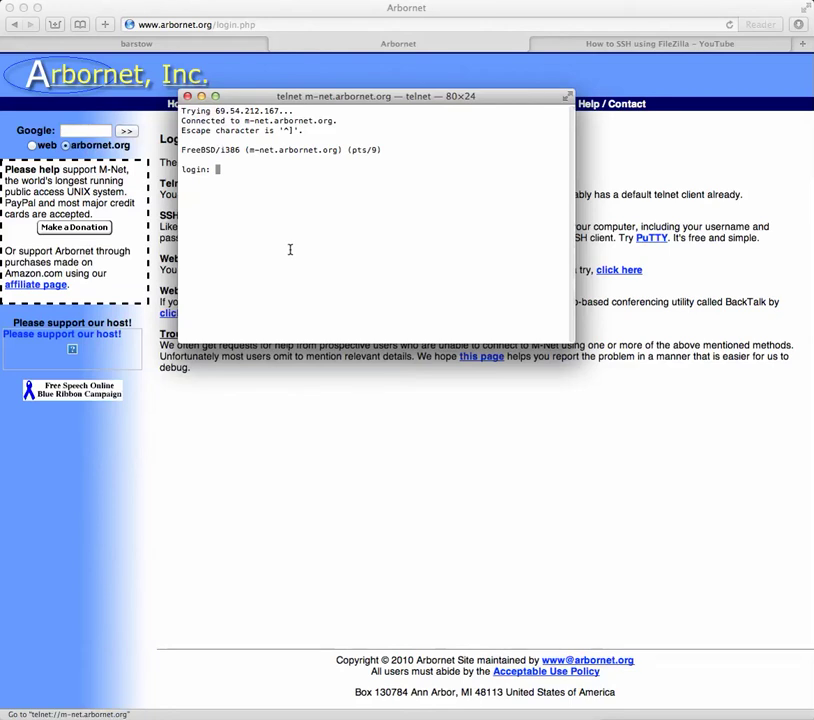
Log into the new M-Net shell account with the login name and password
text(j)
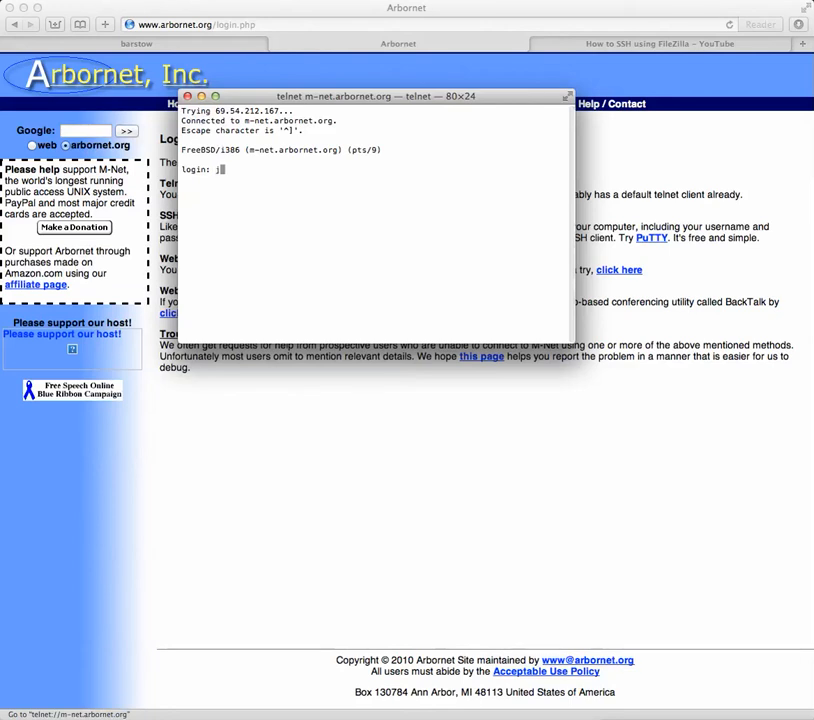
text(oe)
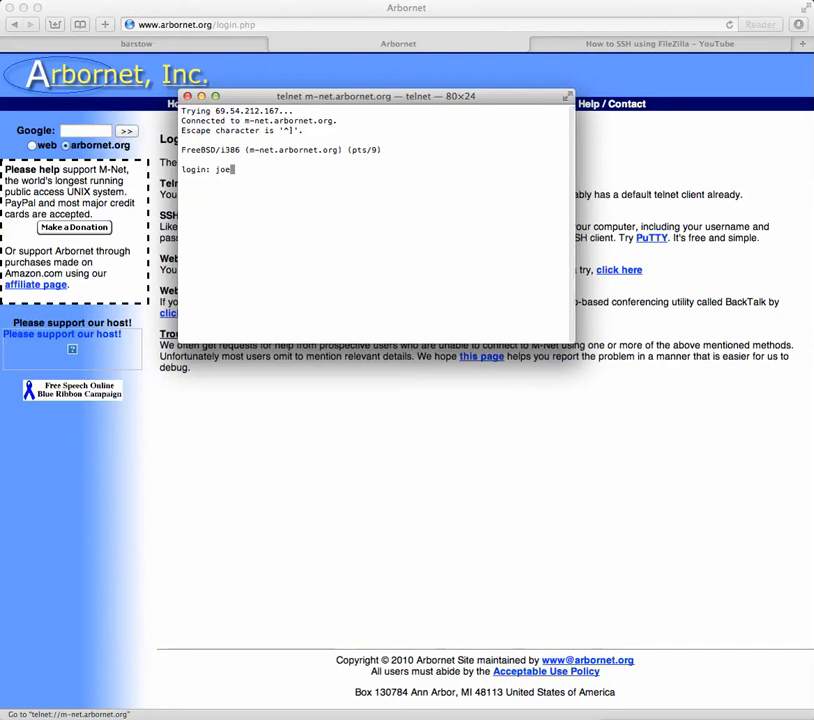
text(davis)
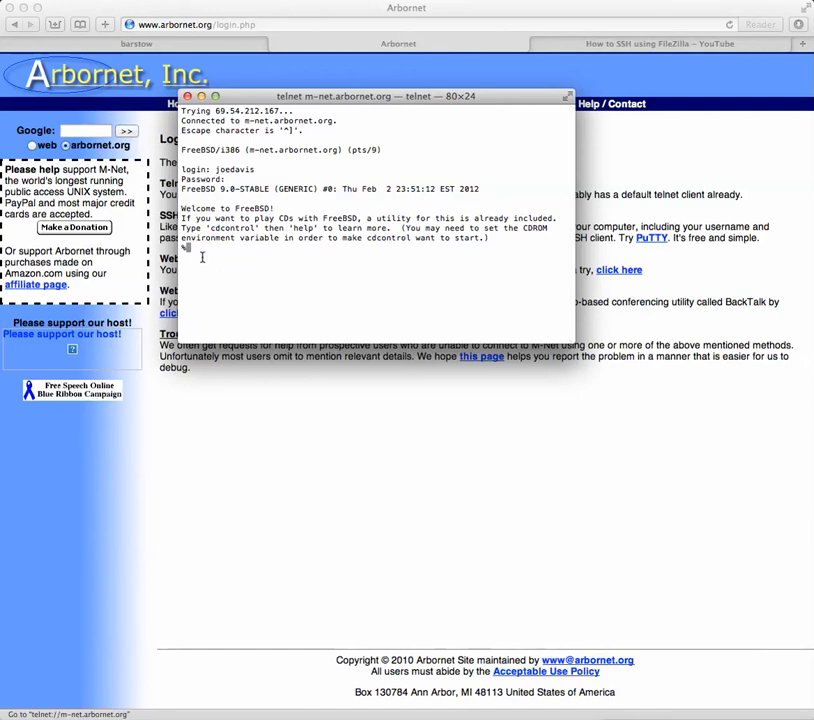
mouse_move(216, 264)
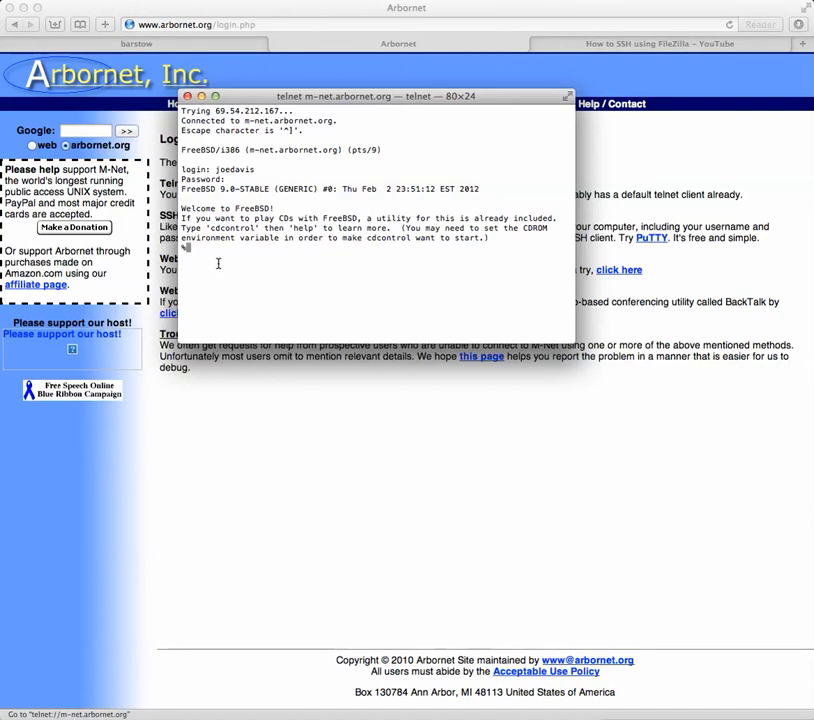
Run finger to list the users currently logged into M-Net with login times
text(fin)
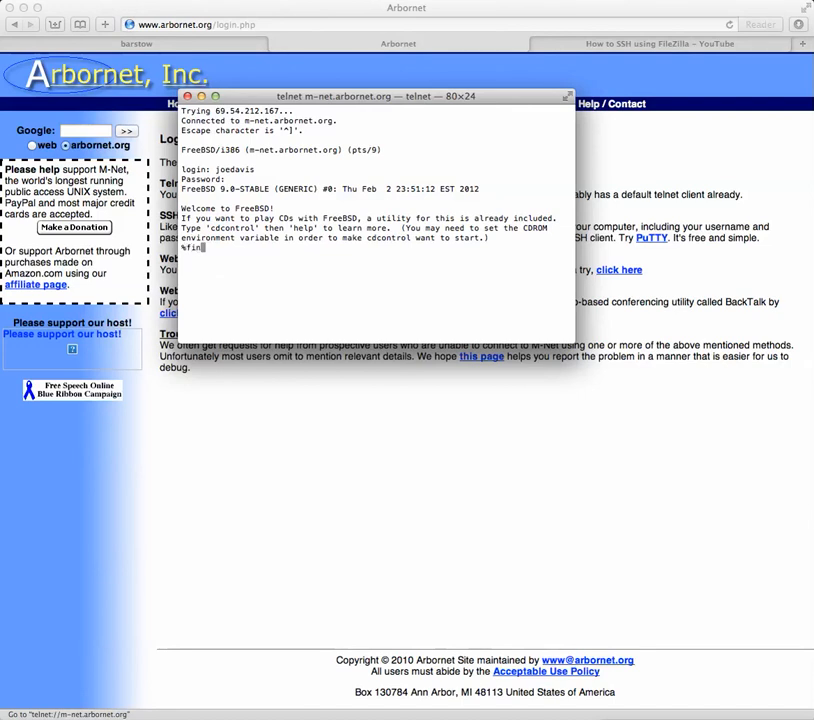
text(finger)
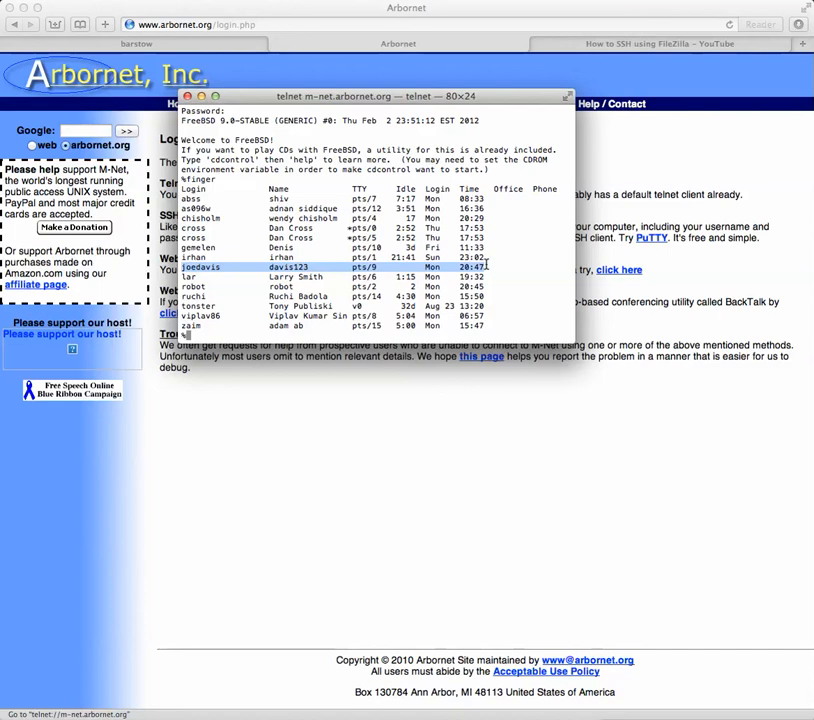
mouse_move(508, 268)
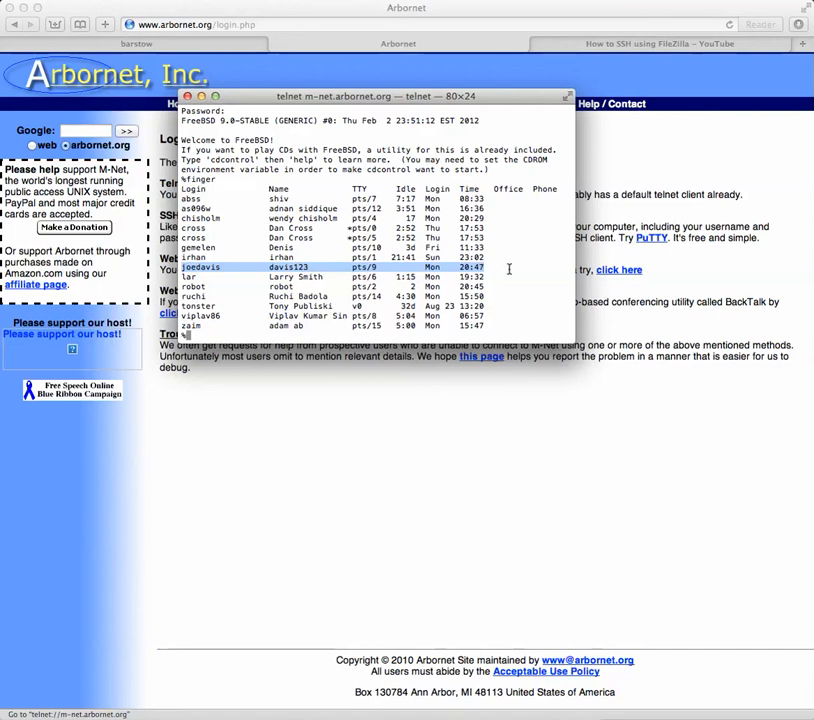